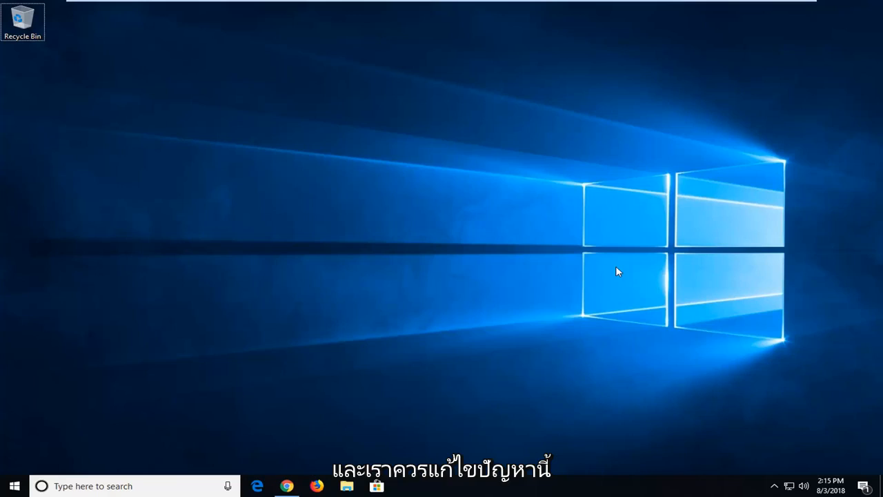
{"action": "mouse_move", "coordinate": [531, 266]}
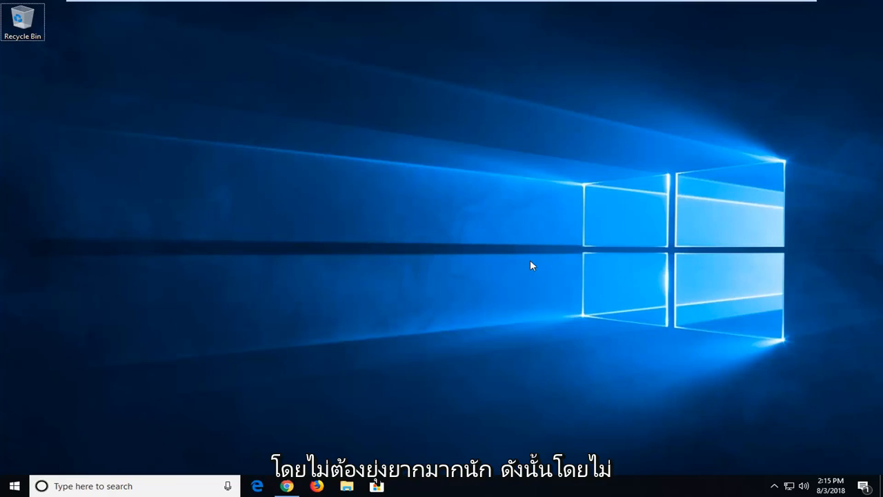
{"action": "mouse_move", "coordinate": [338, 412]}
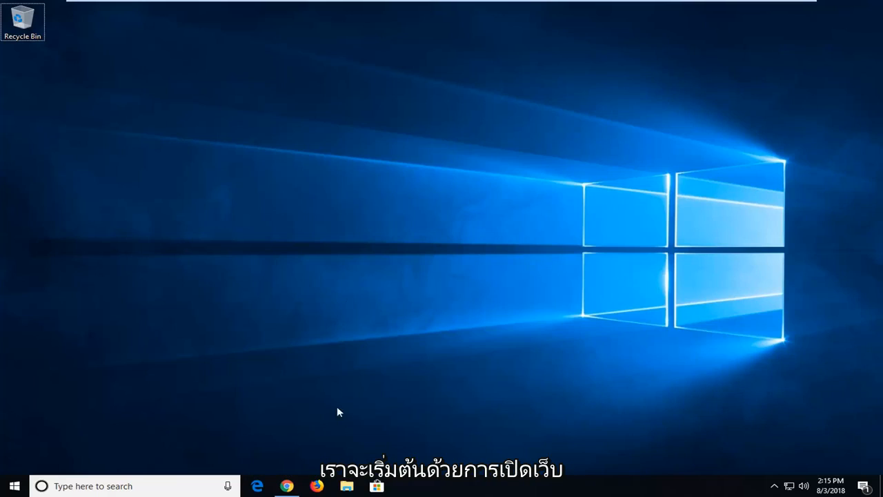
- Browse to google.com and search for 'visual c++ redistributable for visual studio 2015'
{"action": "left_click", "coordinate": [287, 486]}
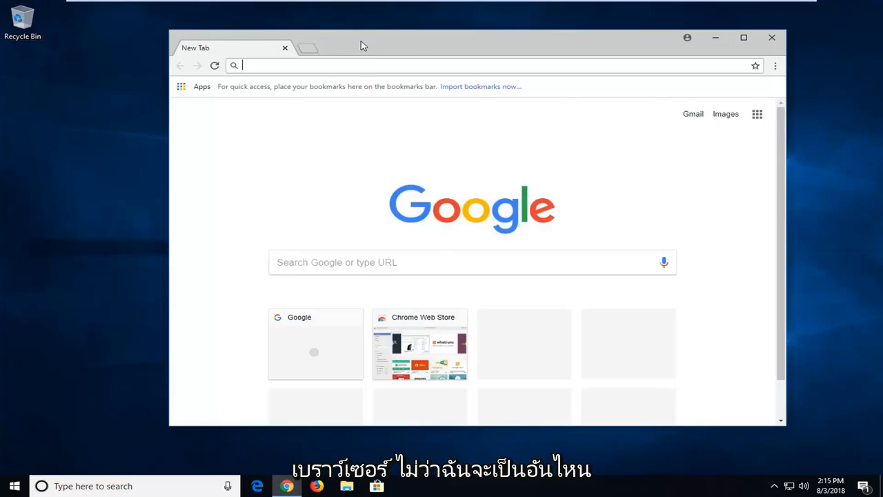
{"action": "mouse_move", "coordinate": [321, 114]}
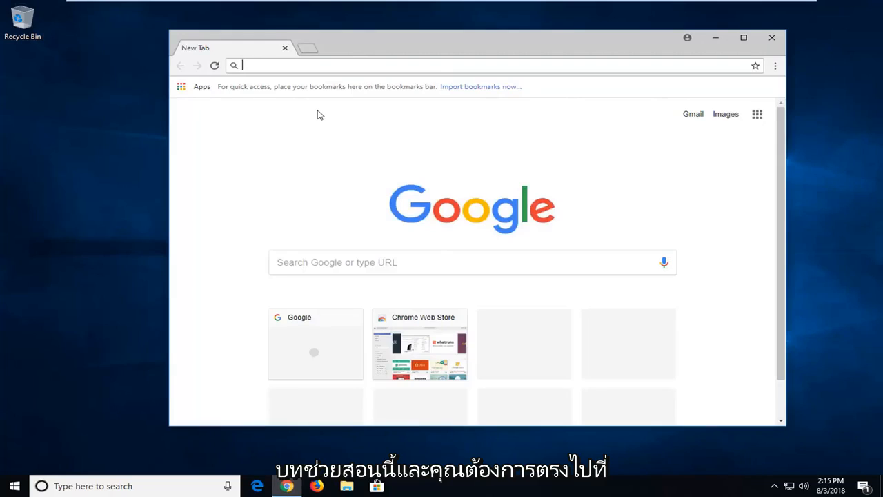
{"action": "type", "text": "google.com"}
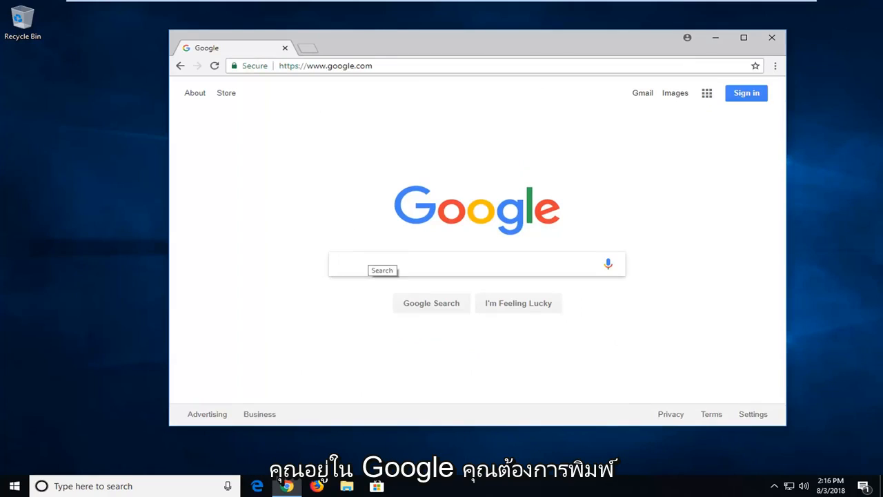
{"action": "type", "text": "visual c"}
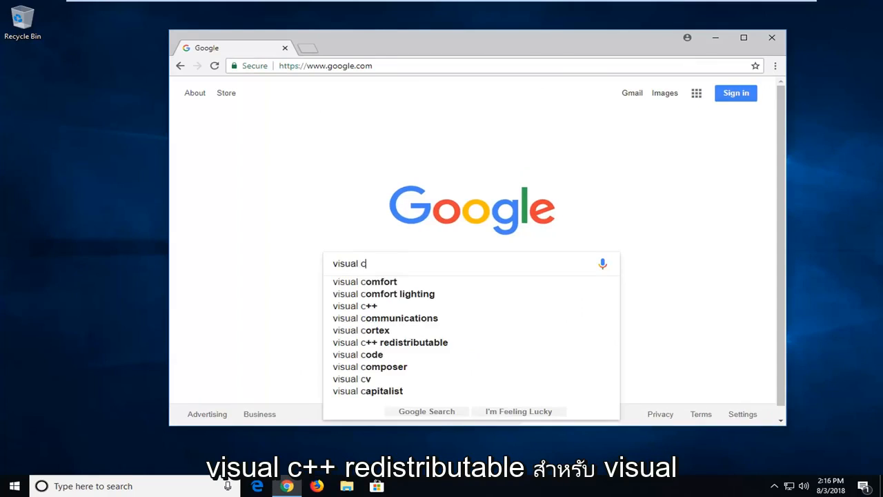
{"action": "type", "text": "++ redis"}
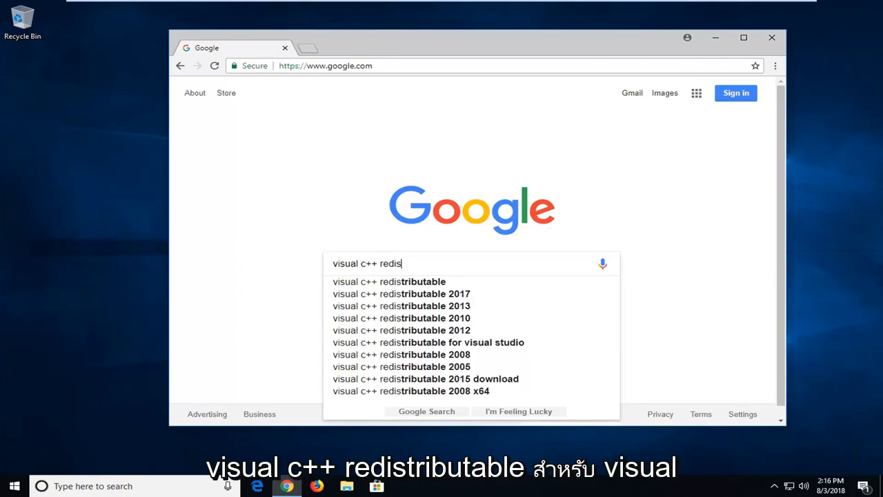
{"action": "type", "text": "trubtable for visual studio 2015"}
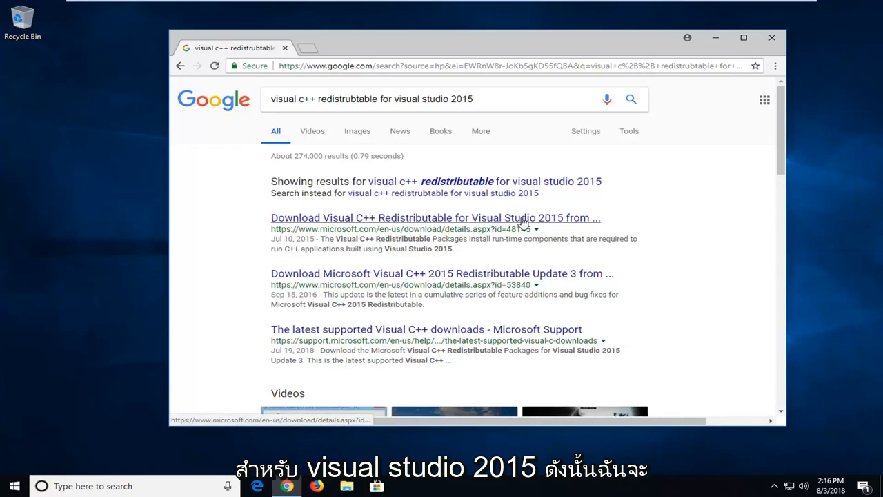
- Follow the first Microsoft result to the download page and reveal the language selector and Download button
{"action": "left_click", "coordinate": [437, 218]}
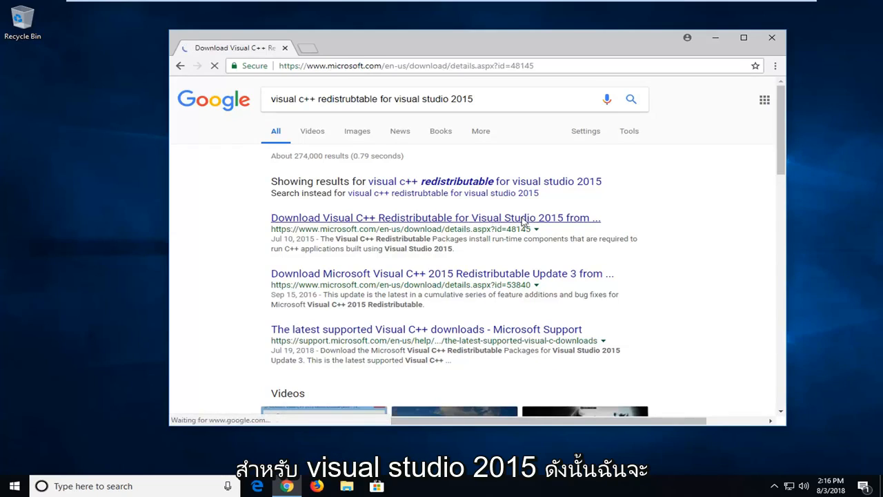
{"action": "left_click", "coordinate": [435, 218]}
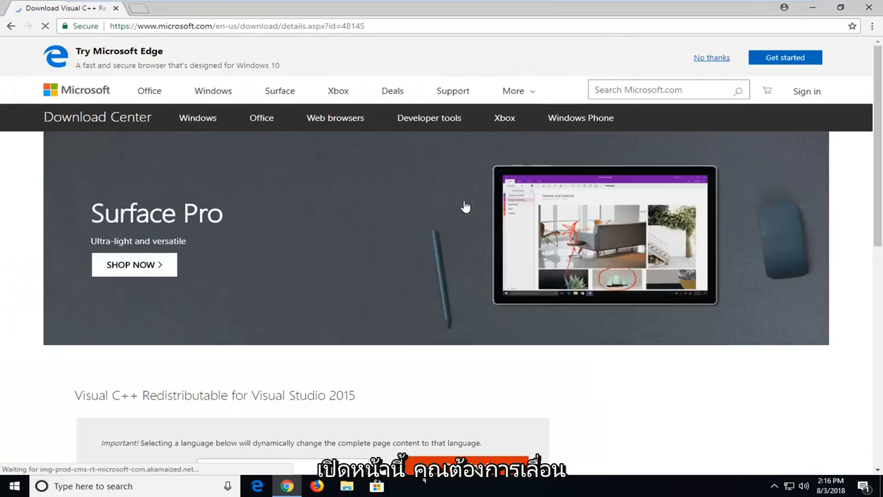
{"action": "scroll", "scroll_direction": "down", "scroll_amount": 3}
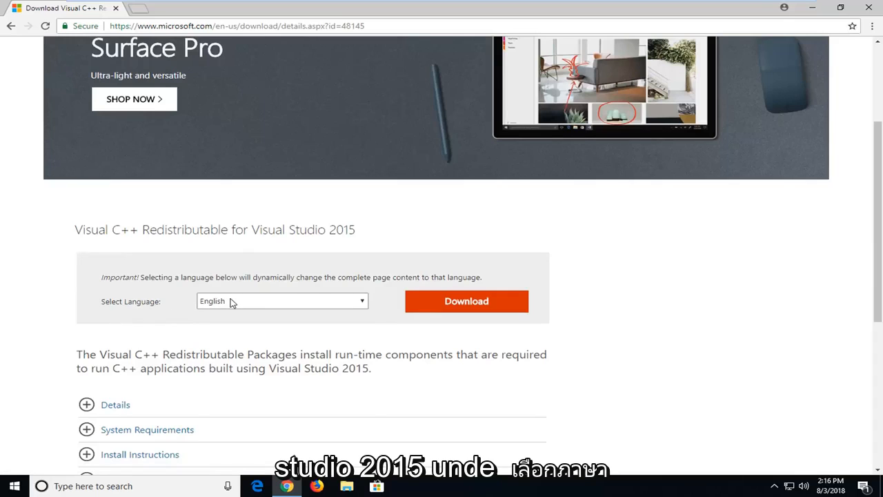
{"action": "scroll", "scroll_direction": "down", "scroll_amount": 3}
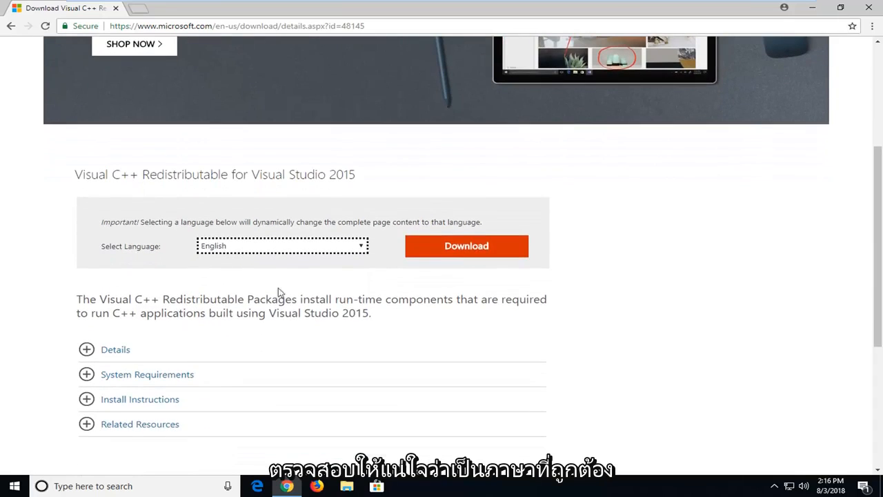
- Start the download, select vc_redist.x86.exe (13.1 MB) and continue with Next
{"action": "left_click", "coordinate": [466, 246]}
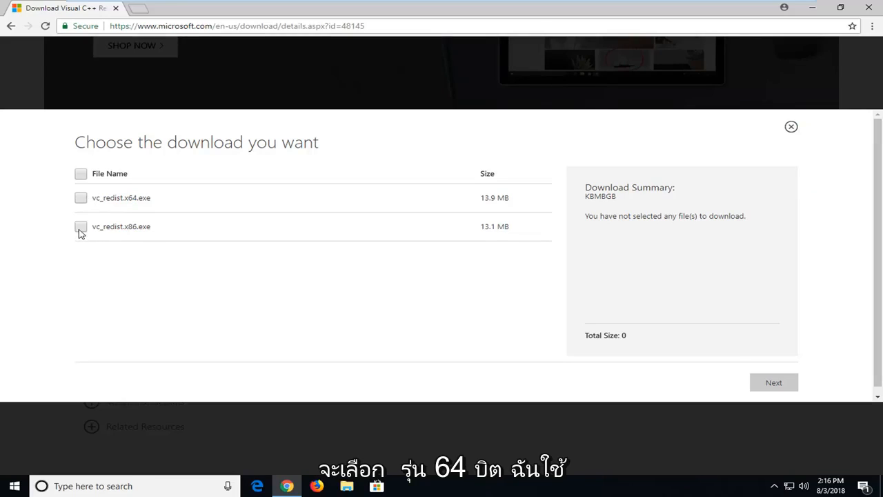
{"action": "left_click", "coordinate": [80, 226]}
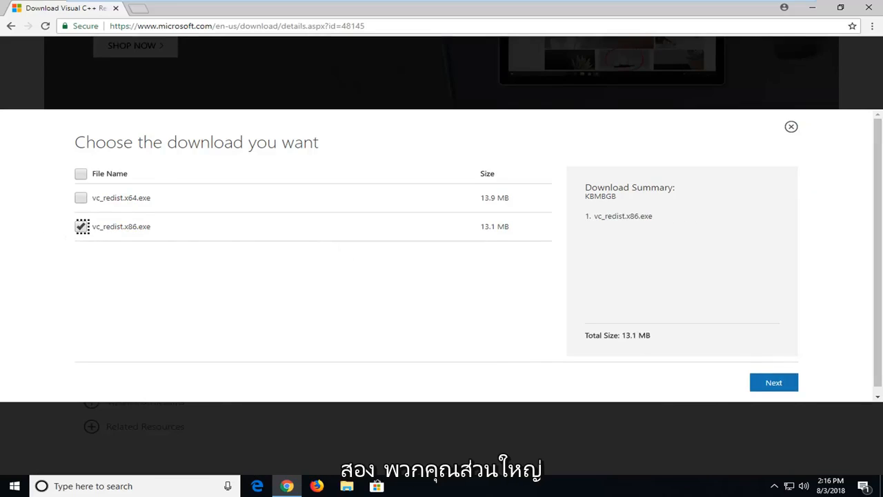
{"action": "mouse_move", "coordinate": [715, 380]}
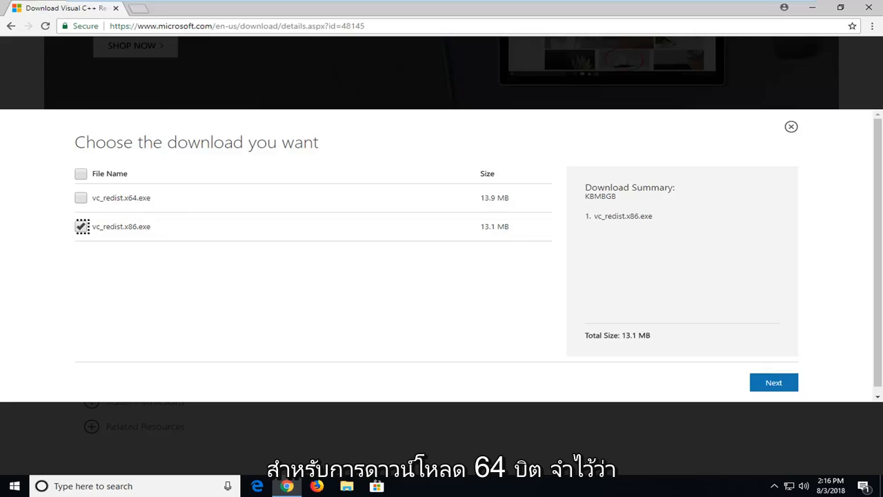
{"action": "left_click", "coordinate": [773, 384]}
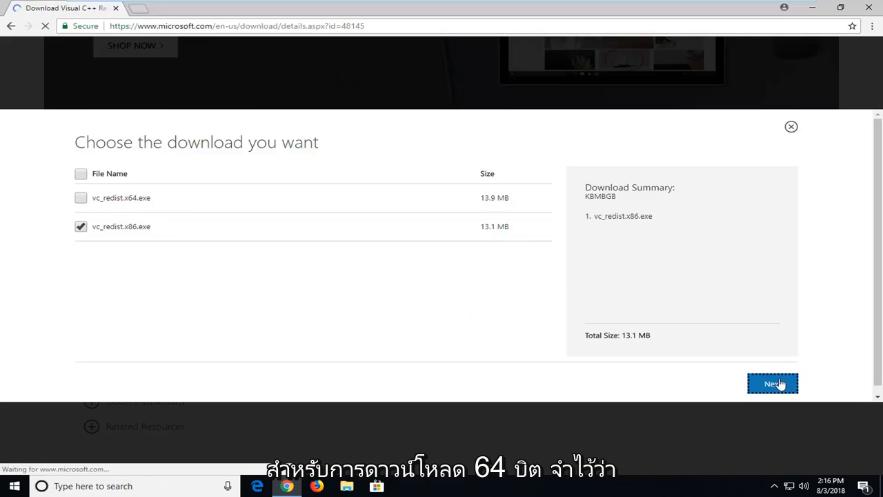
- Finish downloading vc_redist.x86.exe and launch it from the download bar, reaching the run warning
{"action": "left_click", "coordinate": [773, 384]}
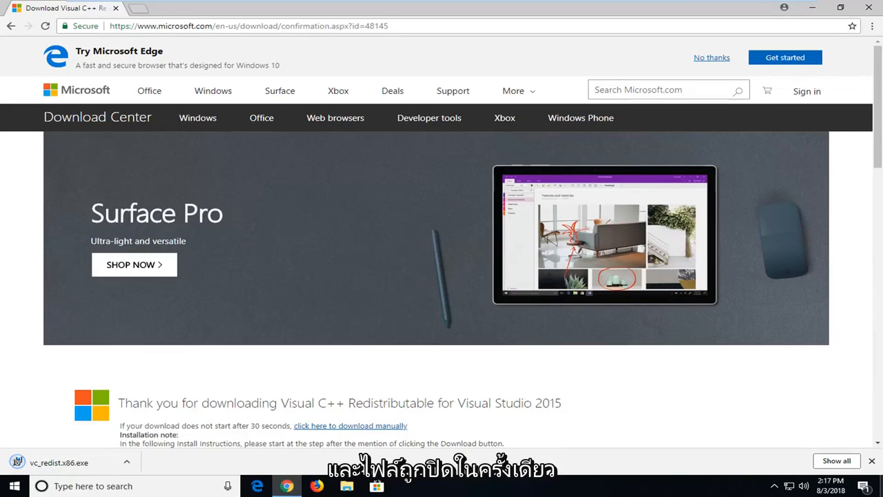
{"action": "left_click", "coordinate": [58, 463]}
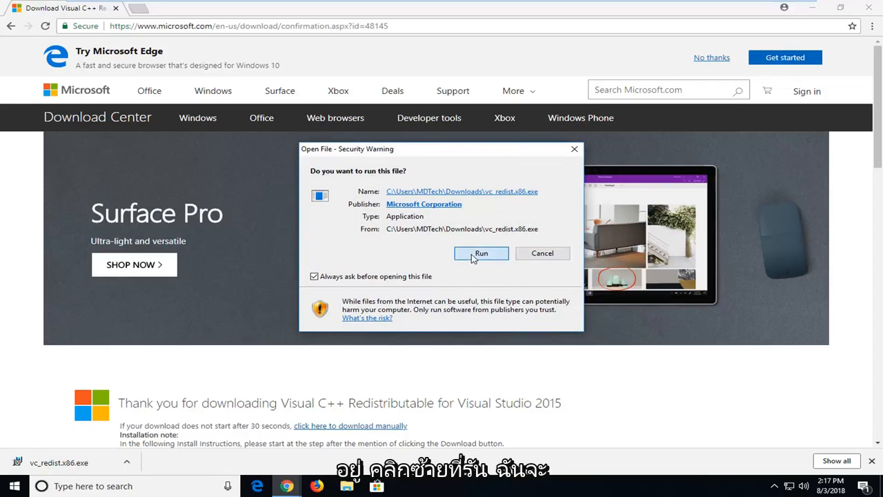
- Run the installer, accept the license, install with UAC approval until Setup Successful, then close it
{"action": "left_click", "coordinate": [480, 254]}
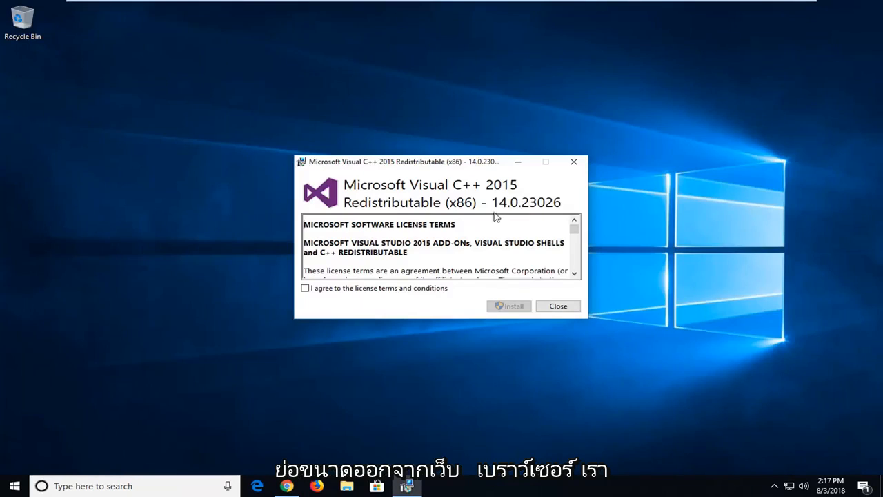
{"action": "left_click", "coordinate": [305, 288]}
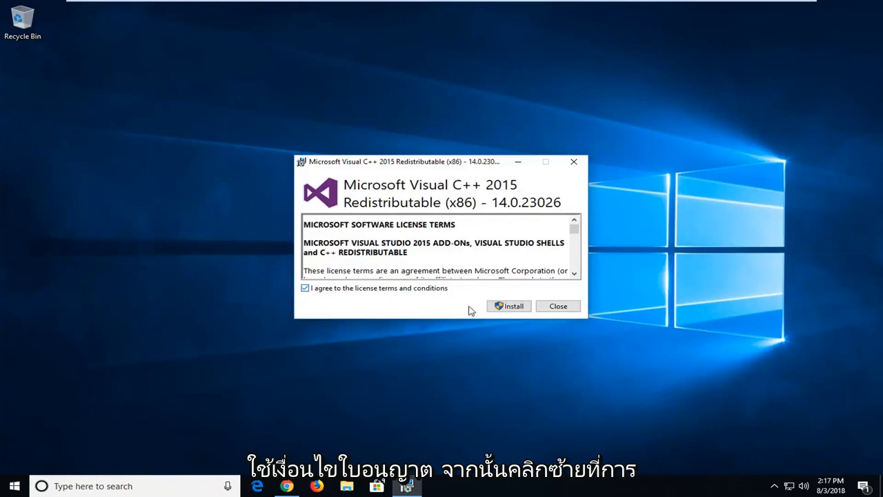
{"action": "left_click", "coordinate": [508, 306]}
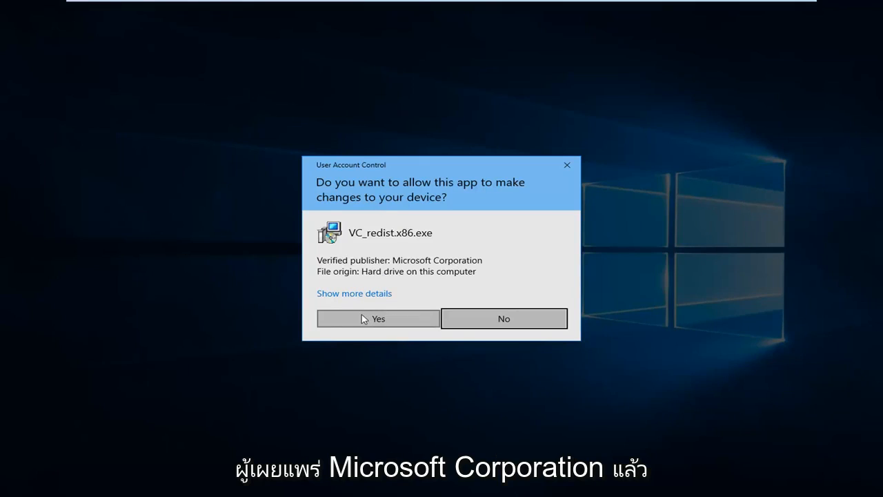
{"action": "left_click", "coordinate": [378, 317]}
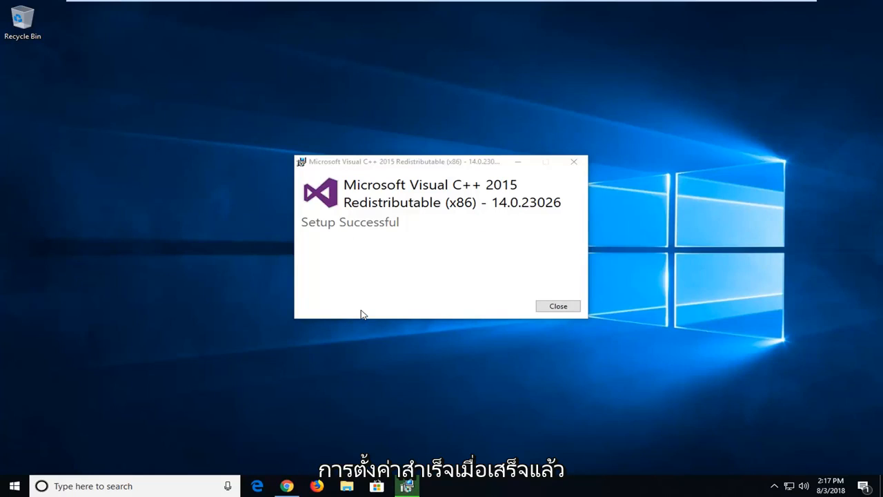
{"action": "left_click", "coordinate": [558, 306]}
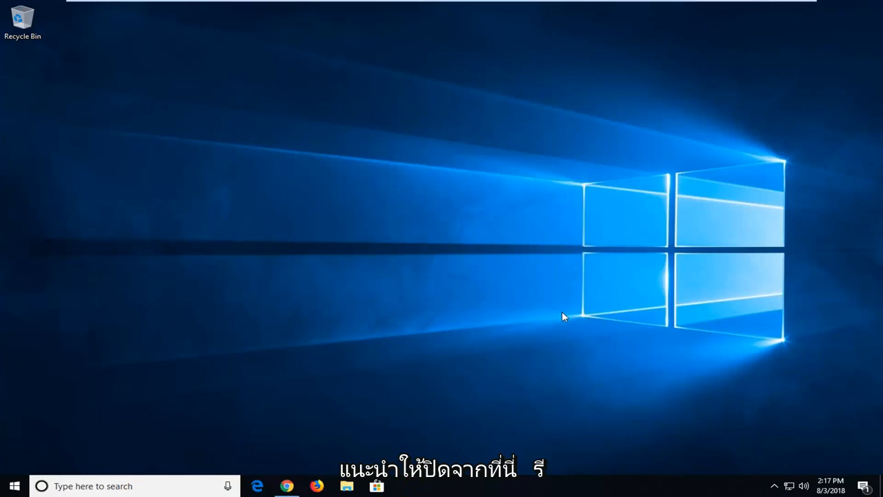